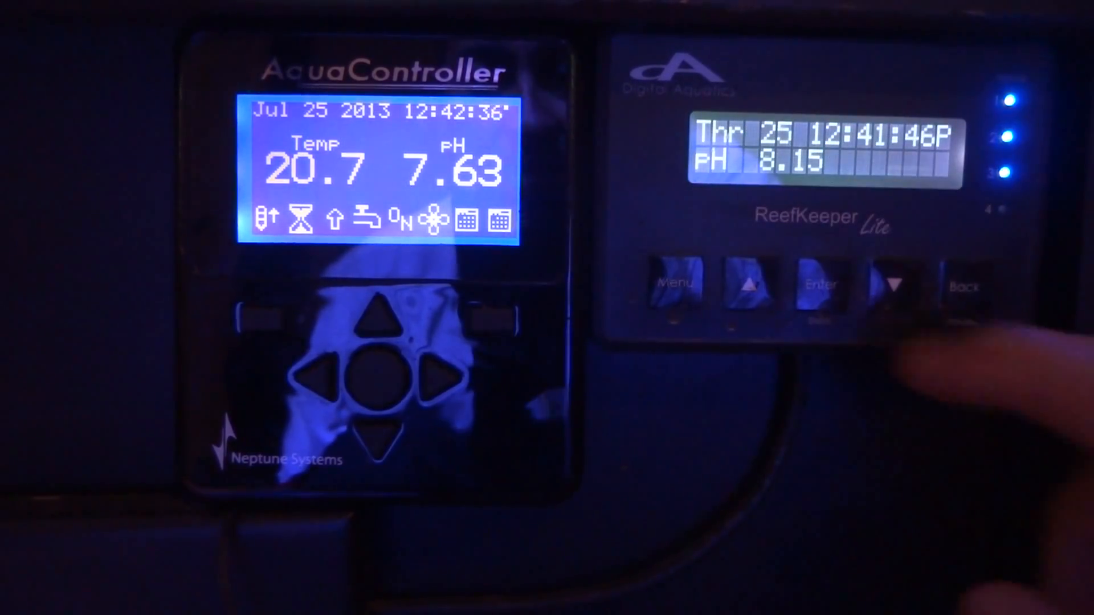
# - Cycle the ReefKeeper Lite display from pH 8.15 to ORP -98 to temperature 79.5
pyautogui.click(746, 282)
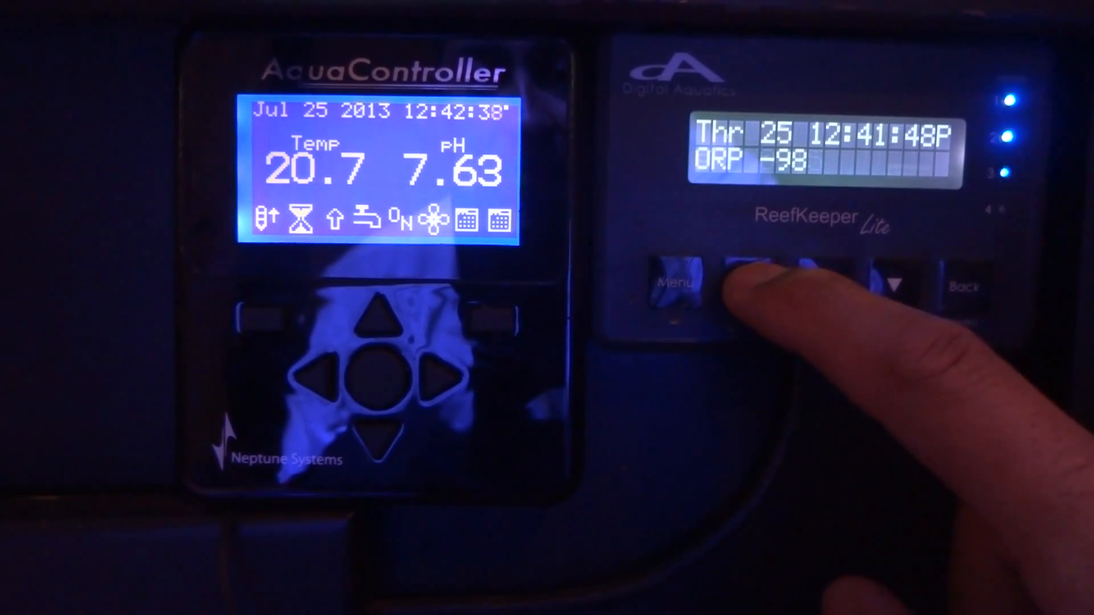
pyautogui.click(748, 283)
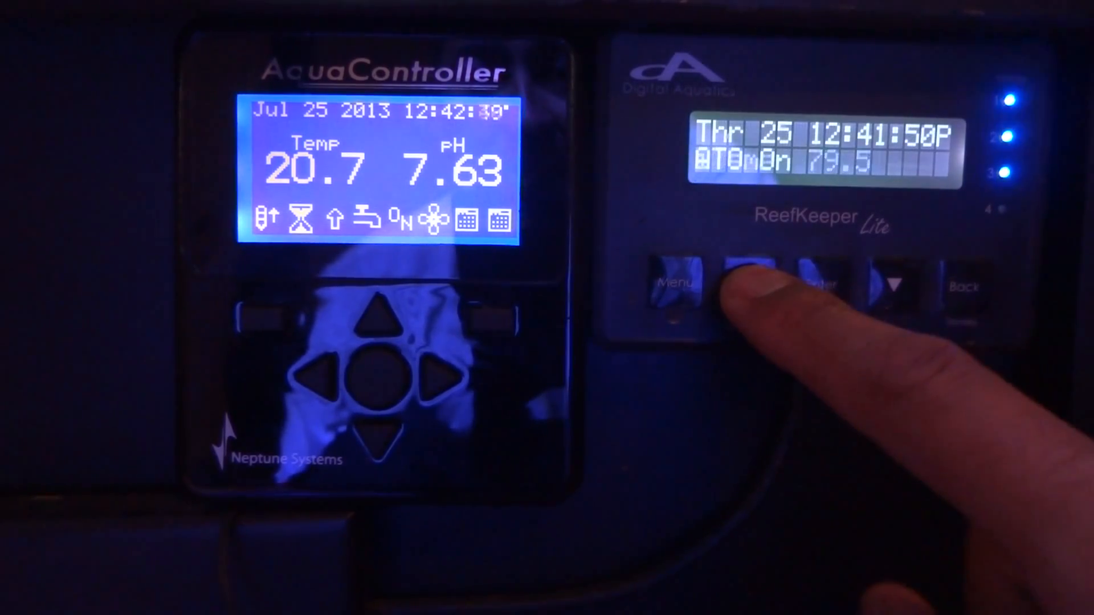
pyautogui.click(748, 279)
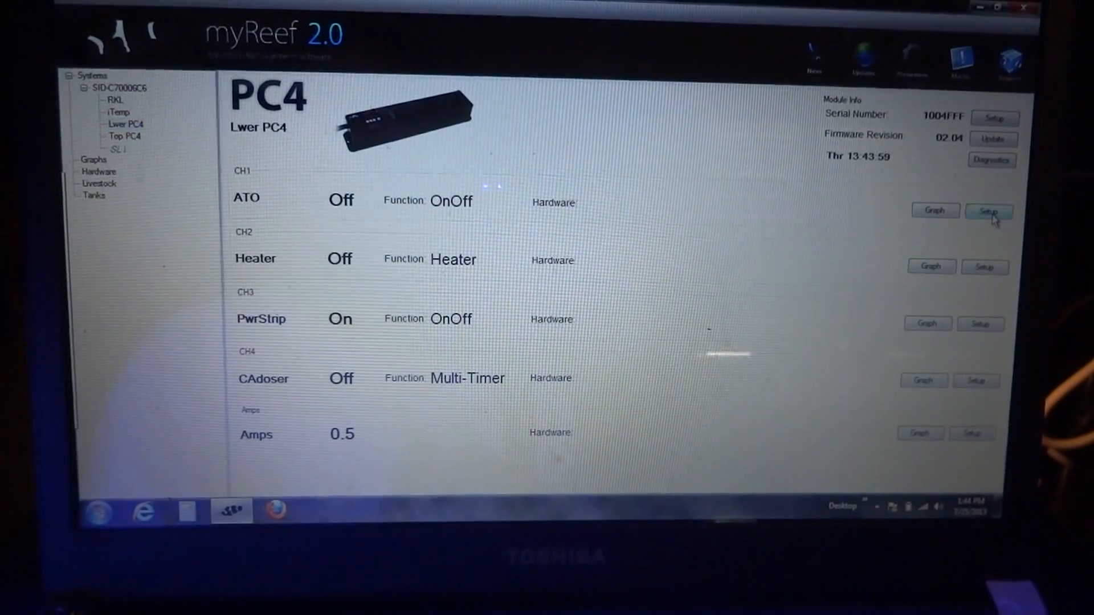
pyautogui.click(989, 211)
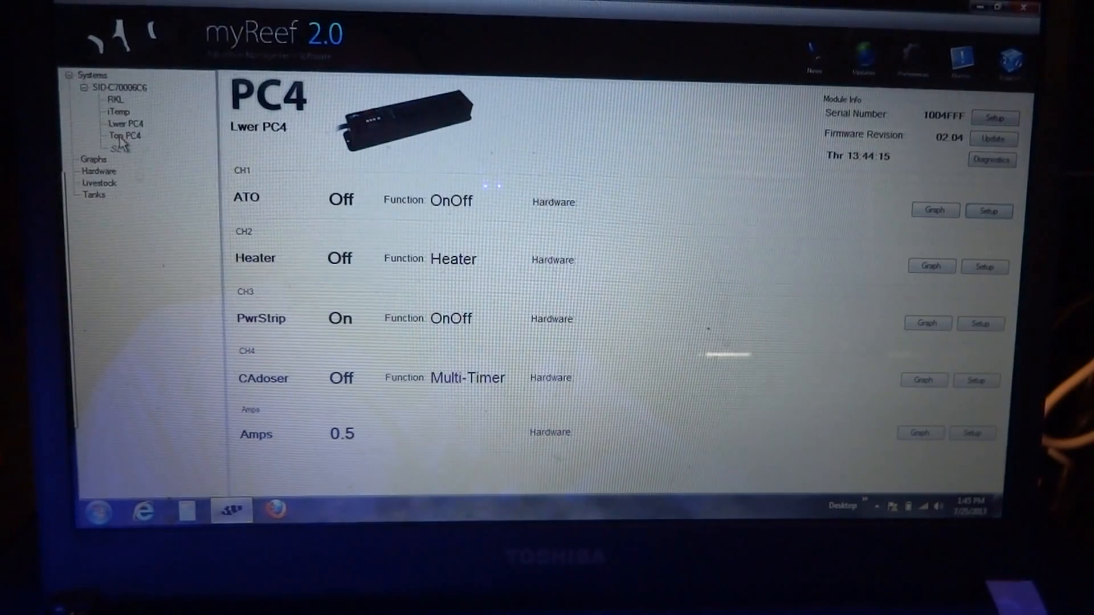
pyautogui.click(124, 136)
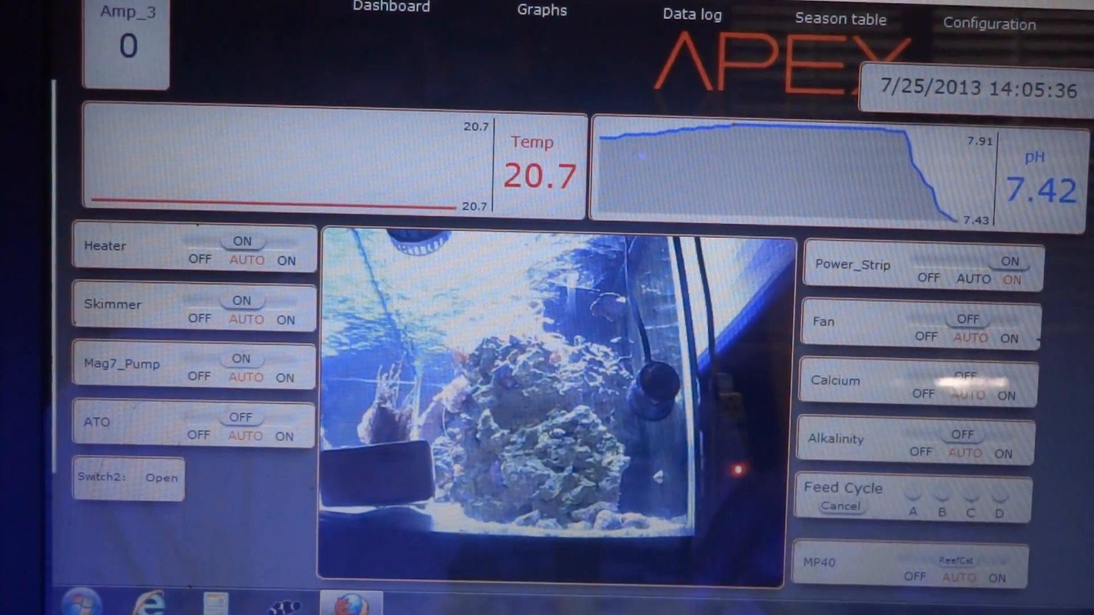
pyautogui.click(391, 7)
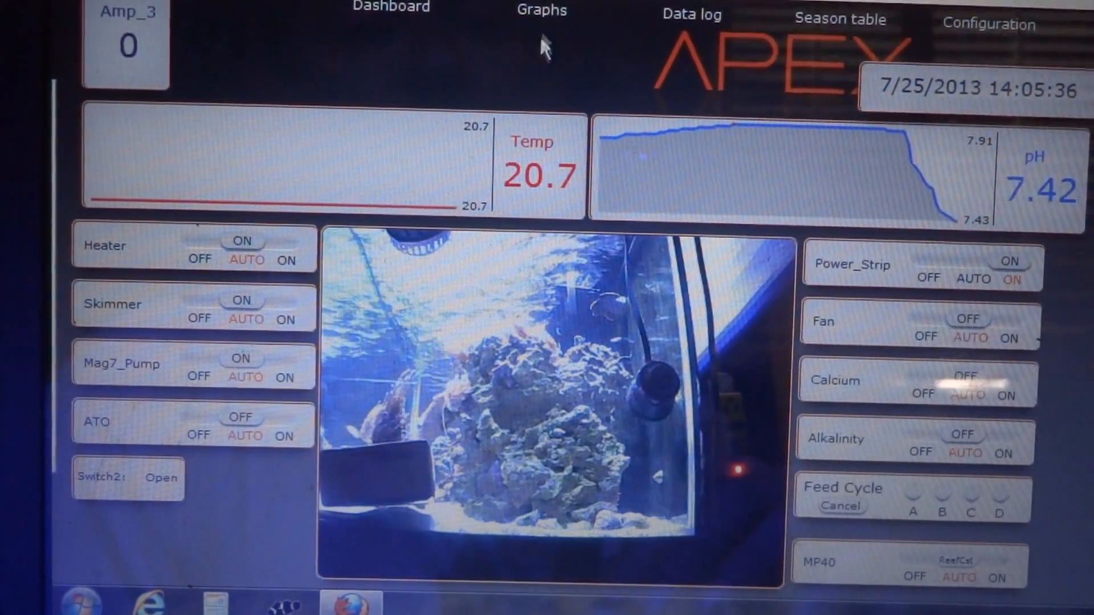
# - View the one-day Temp graph at 20.7, then return to the main dashboard
pyautogui.click(541, 10)
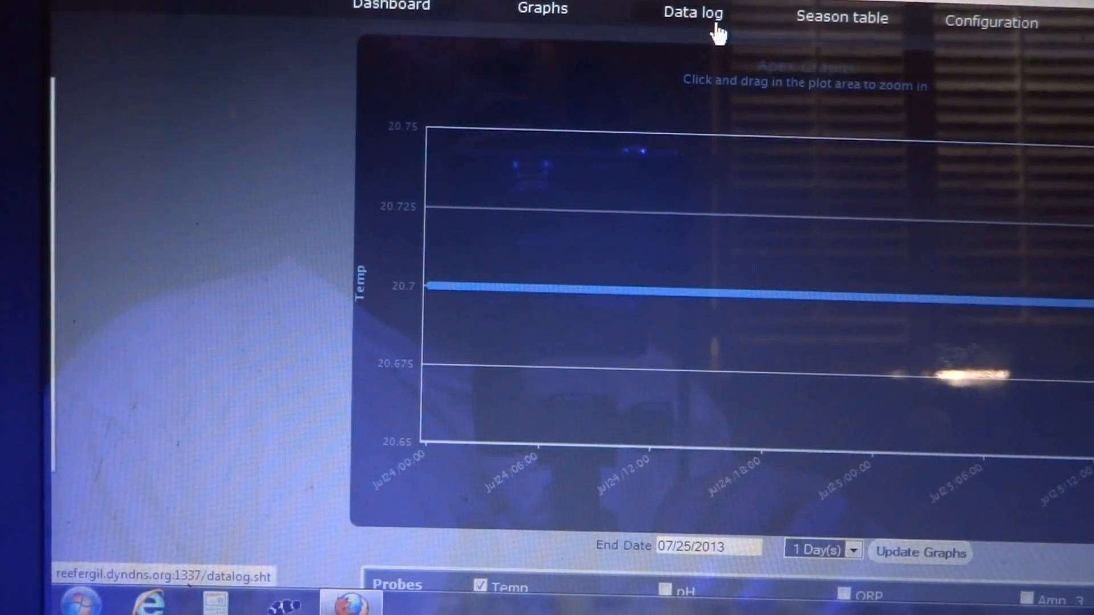
pyautogui.click(990, 21)
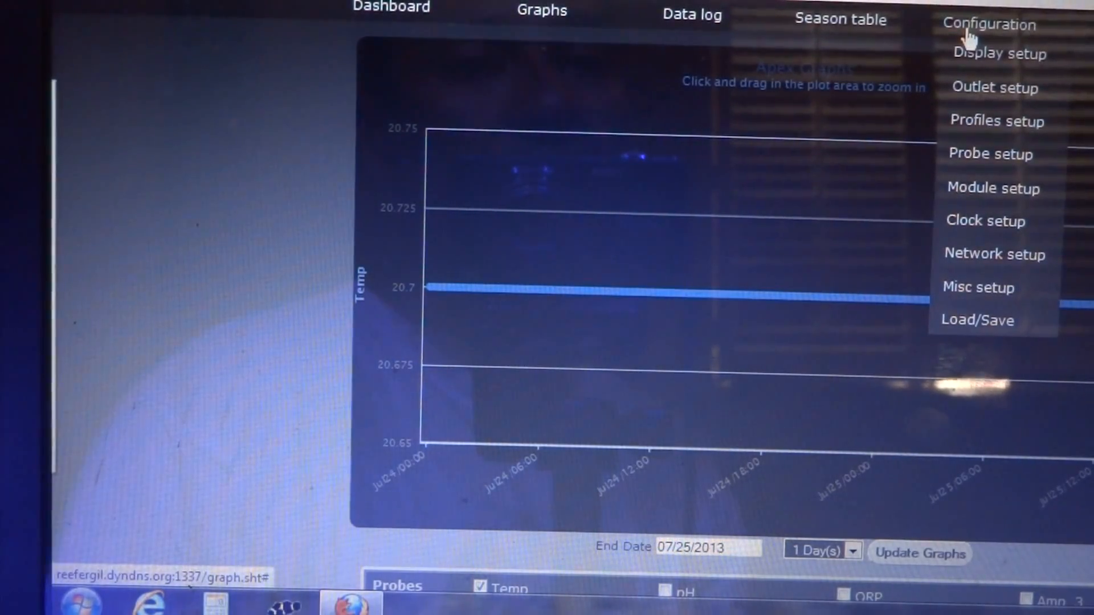
pyautogui.click(840, 19)
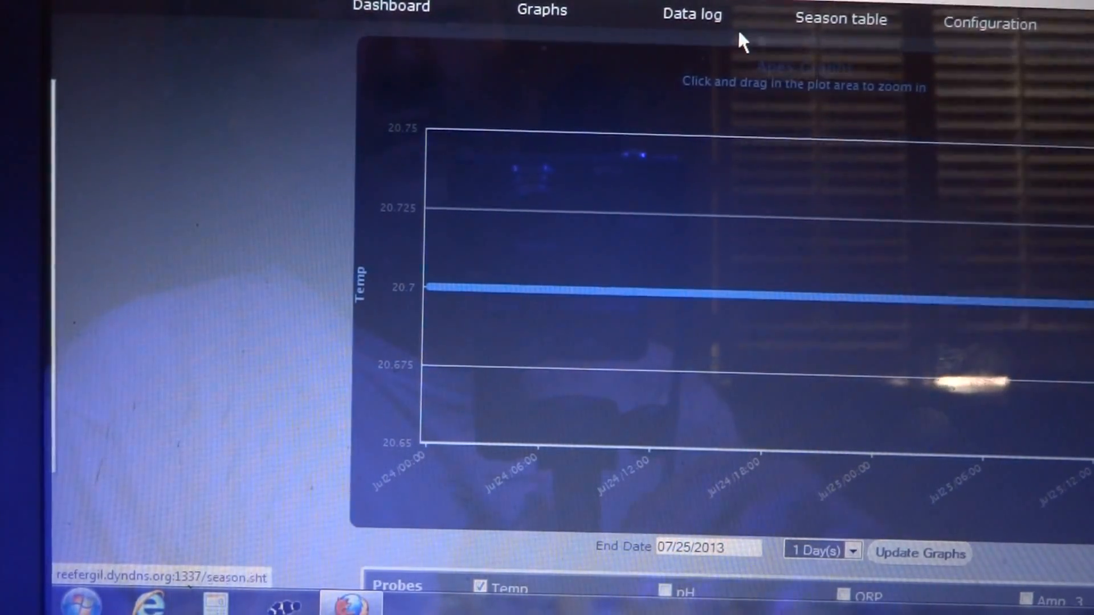
pyautogui.click(390, 8)
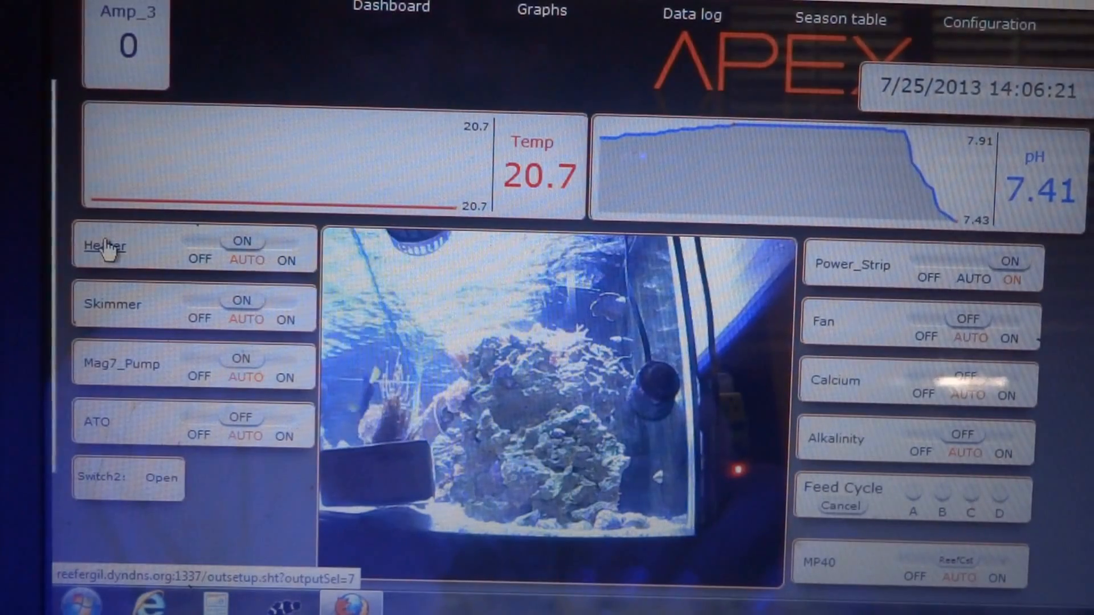
# - Inspect the Heater outlet setup (on below 77.0, off above 78.0) and return to the dashboard
pyautogui.click(104, 247)
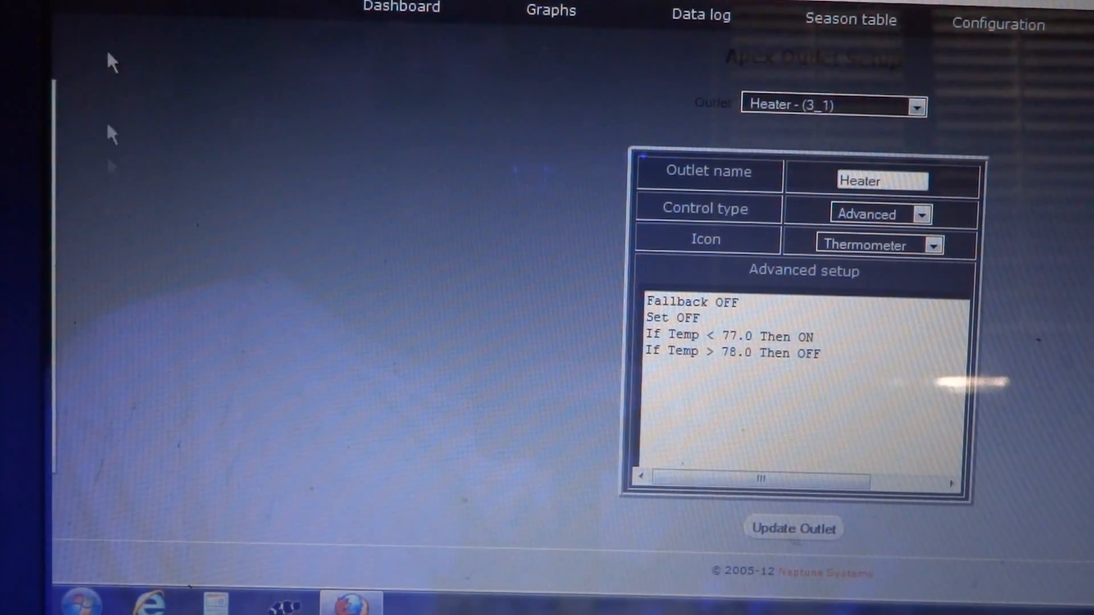
pyautogui.click(401, 8)
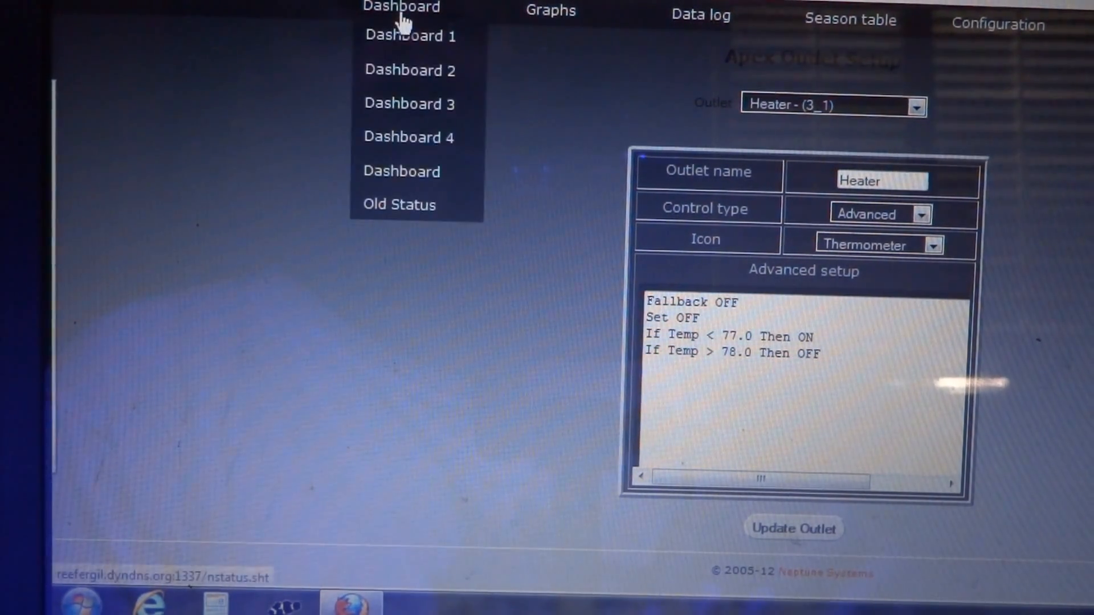
pyautogui.click(401, 7)
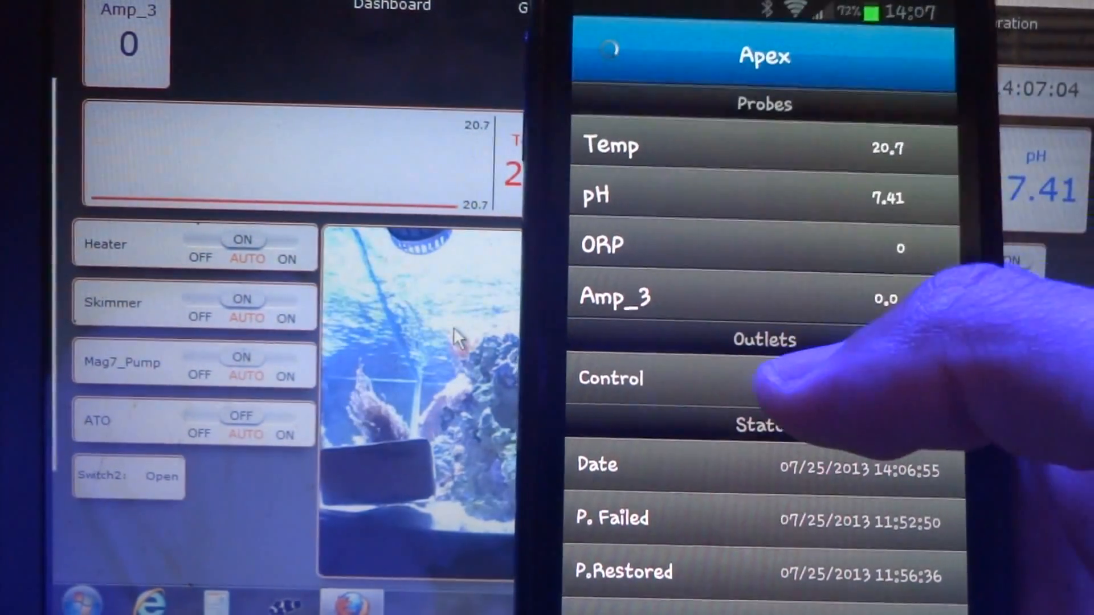
# - Show the outlet Control list with each outlet's Auto, Off or On state
pyautogui.click(609, 377)
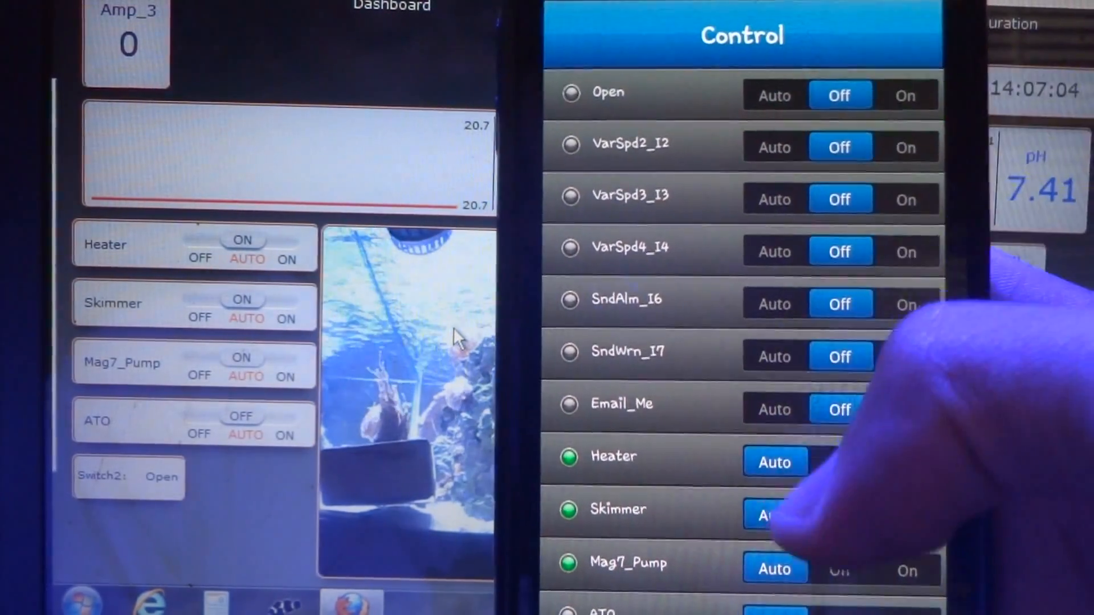
pyautogui.scroll(-3)
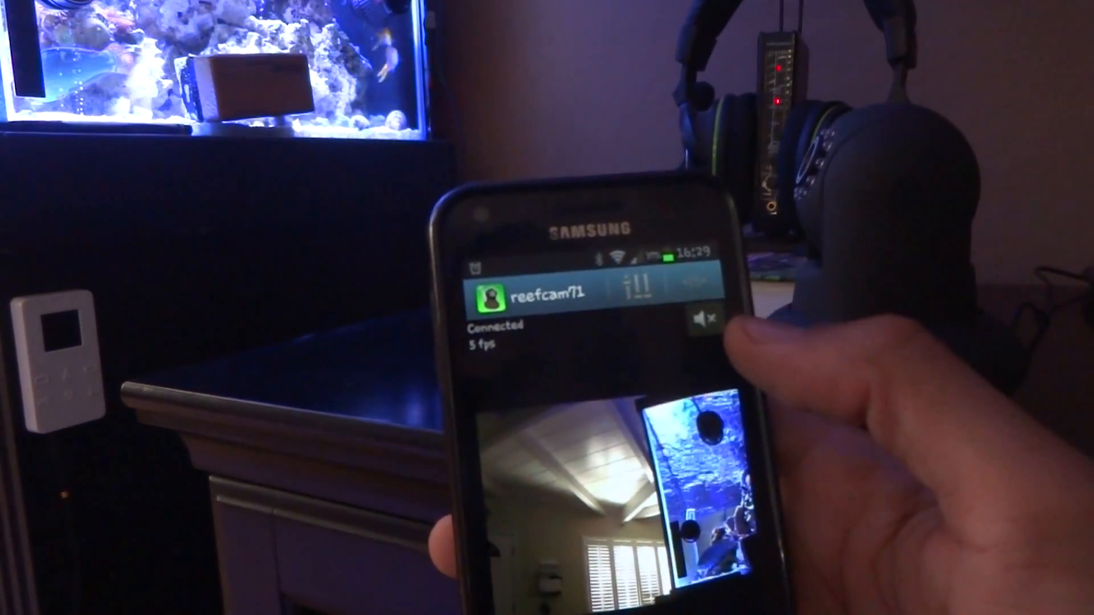
# - Unmute the audio on the Foscam live camera feed
pyautogui.click(706, 319)
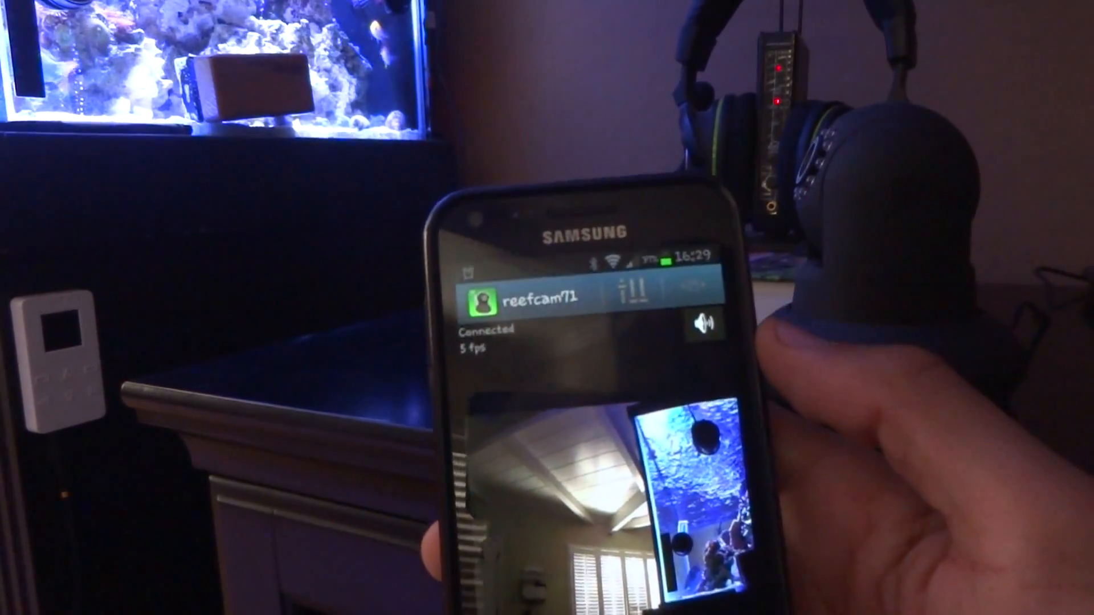